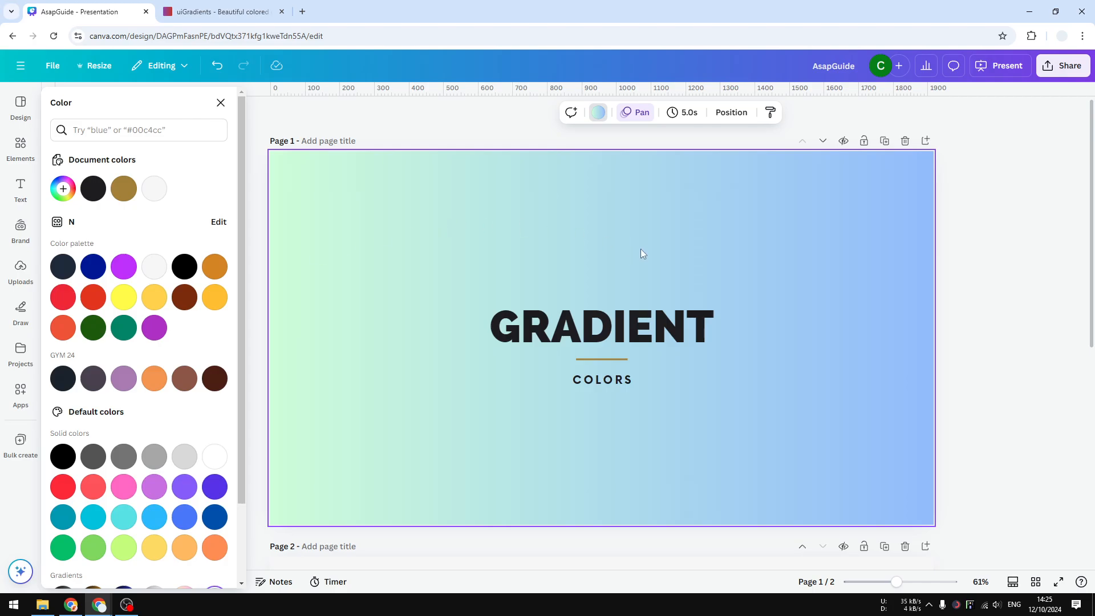
{"action": "mouse_move", "coordinate": [258, 271]}
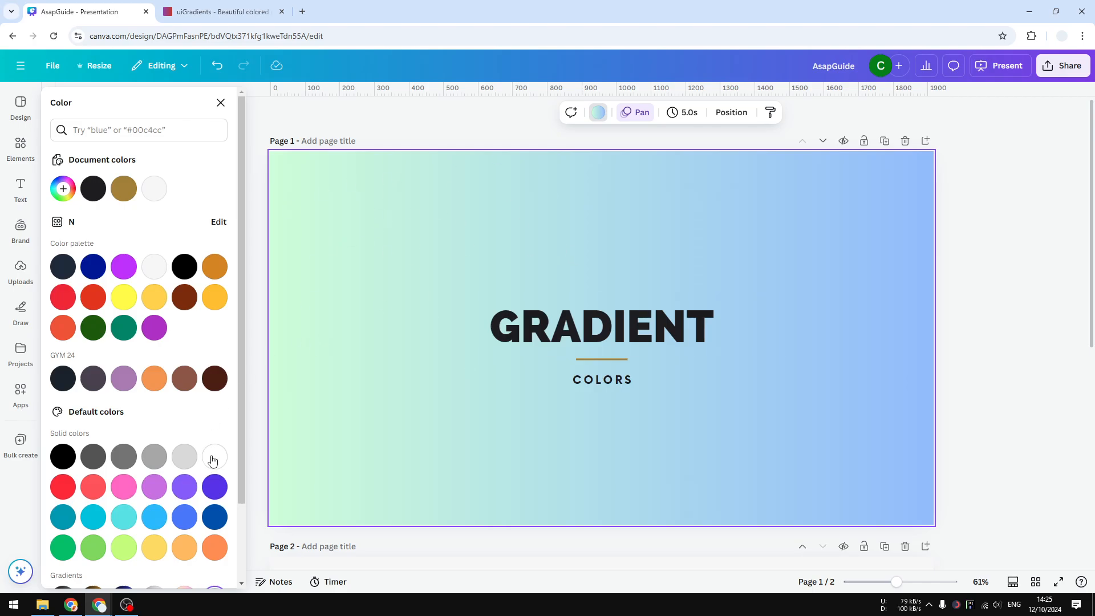
Preview a yellow-to-pink gradient on the background, then restore the green-to-blue one.
{"action": "scroll", "scroll_direction": "down", "scroll_amount": 3}
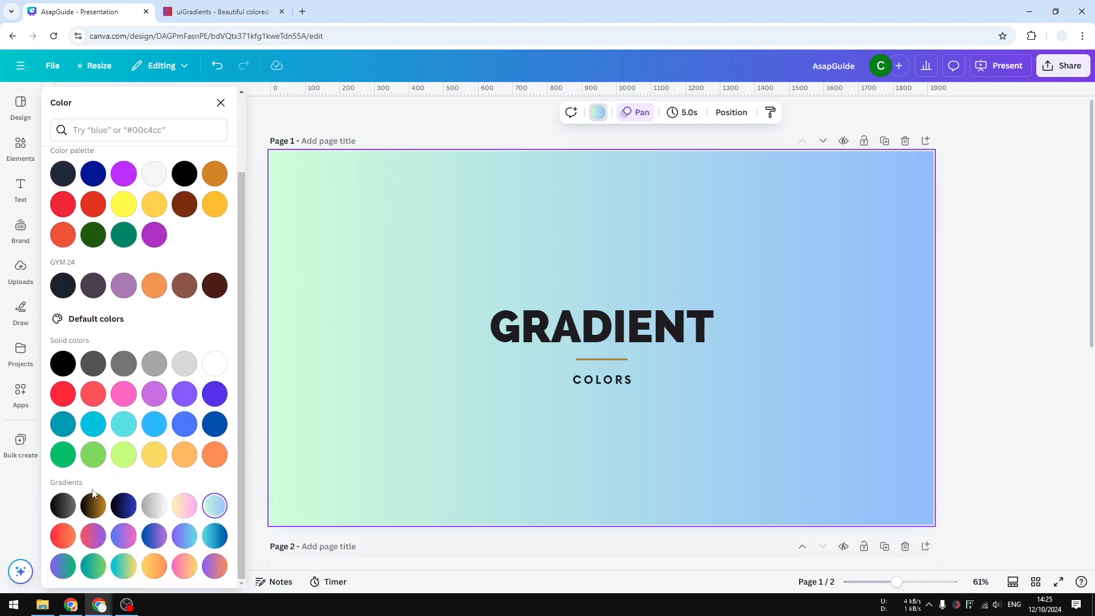
{"action": "mouse_move", "coordinate": [183, 505]}
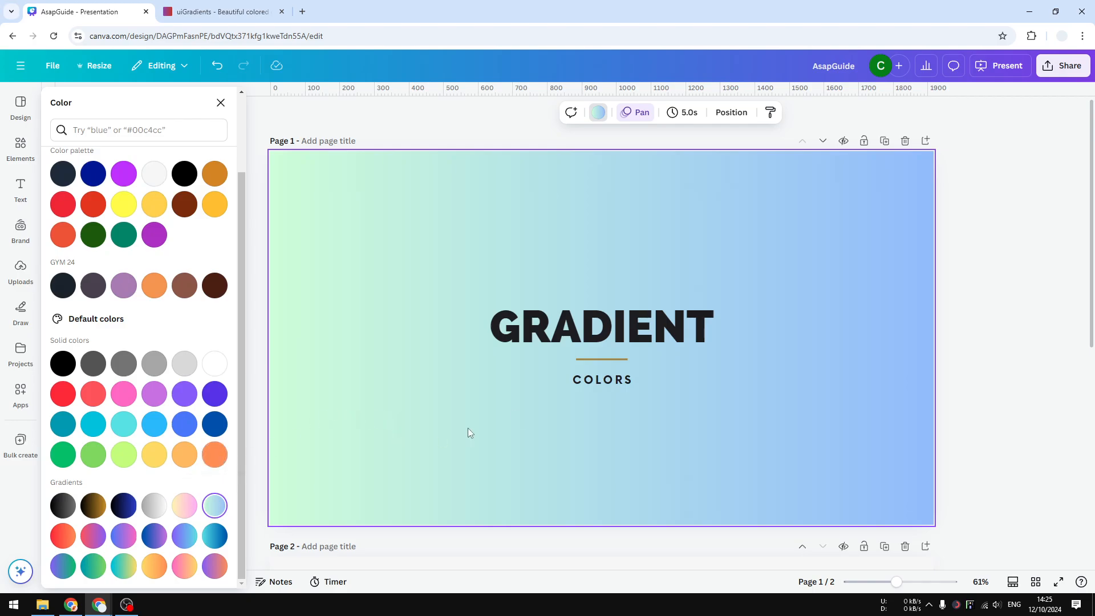
{"action": "mouse_move", "coordinate": [273, 516]}
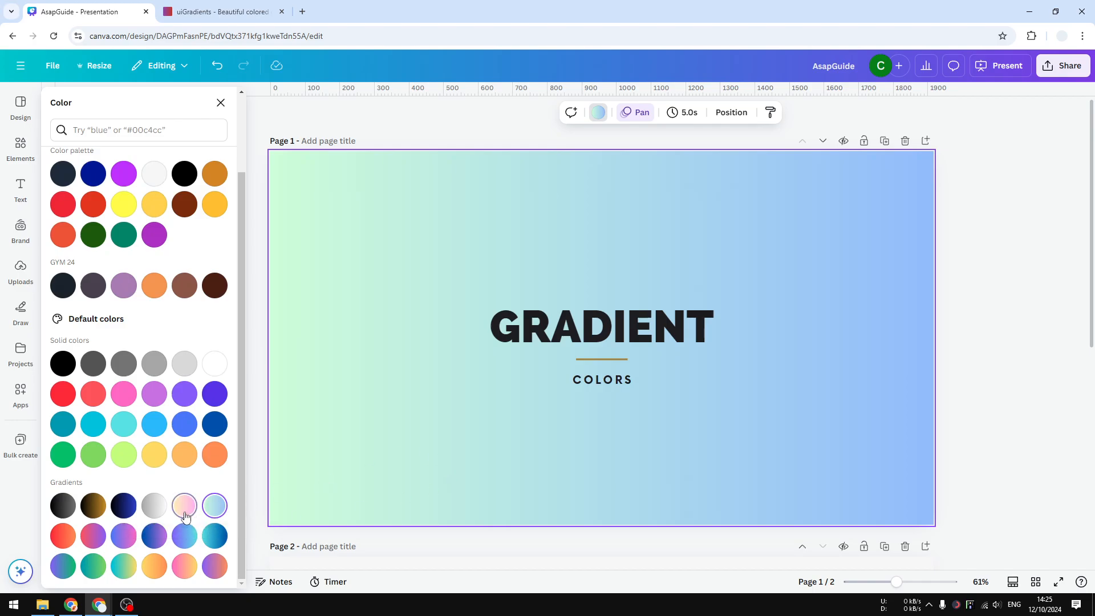
{"action": "left_click", "coordinate": [184, 505]}
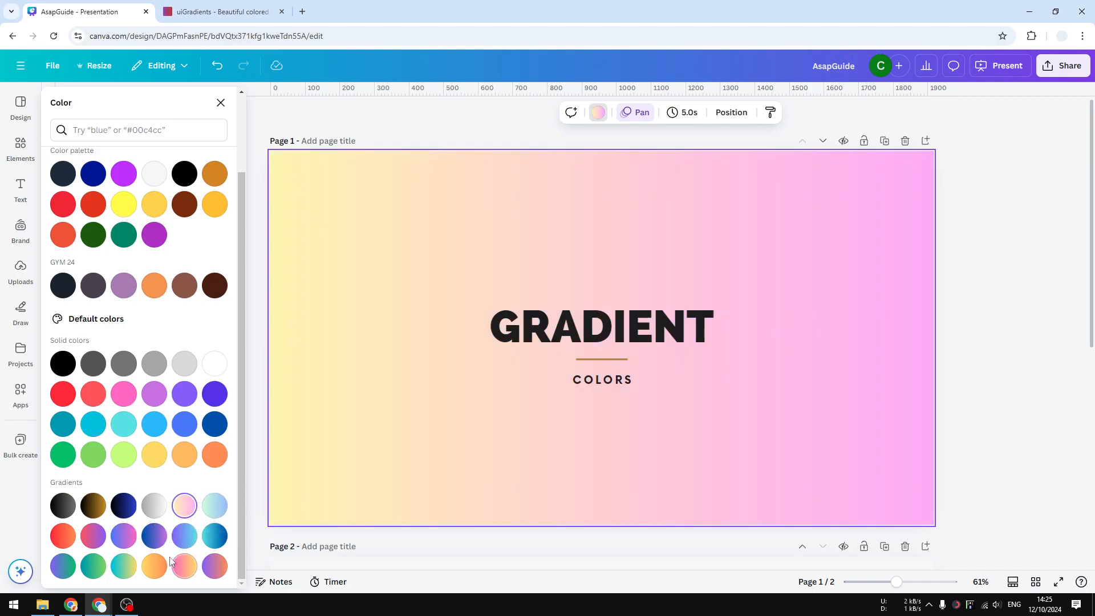
{"action": "left_click", "coordinate": [214, 504]}
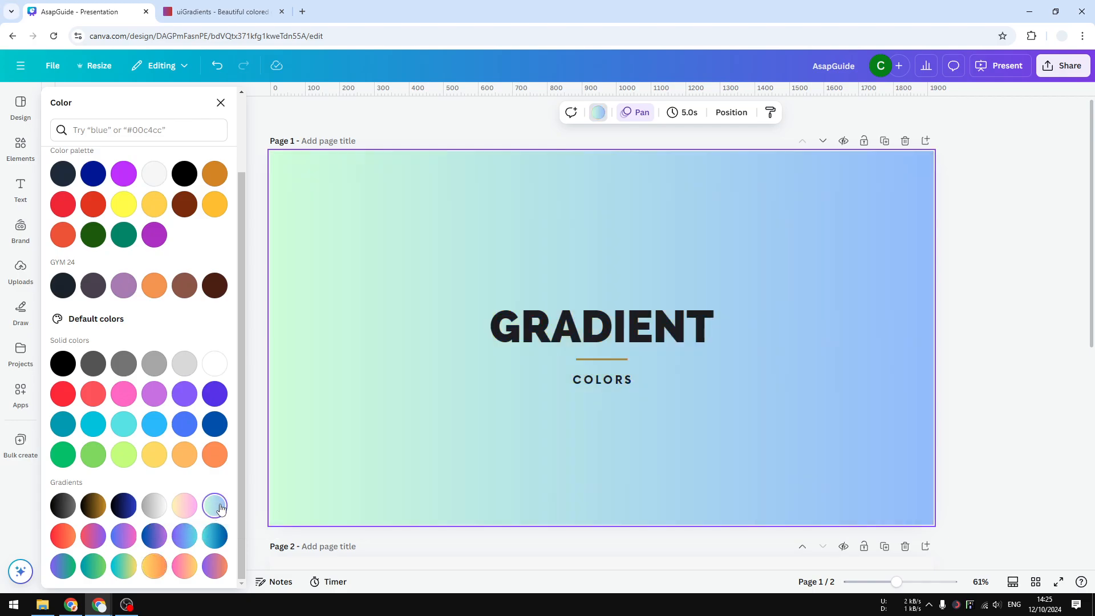
{"action": "mouse_move", "coordinate": [233, 412]}
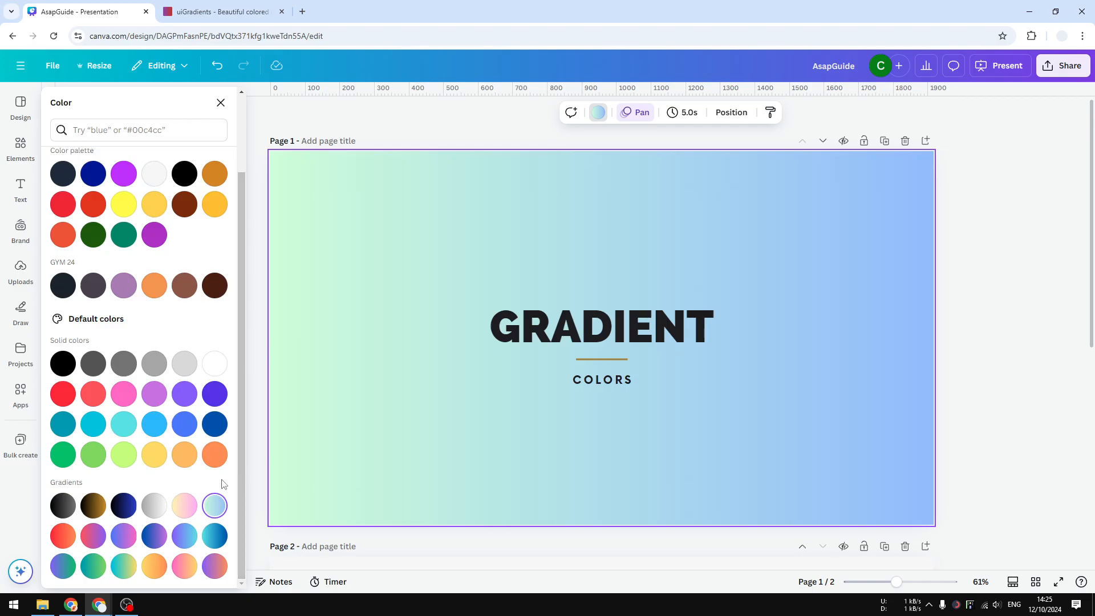
{"action": "mouse_move", "coordinate": [89, 479]}
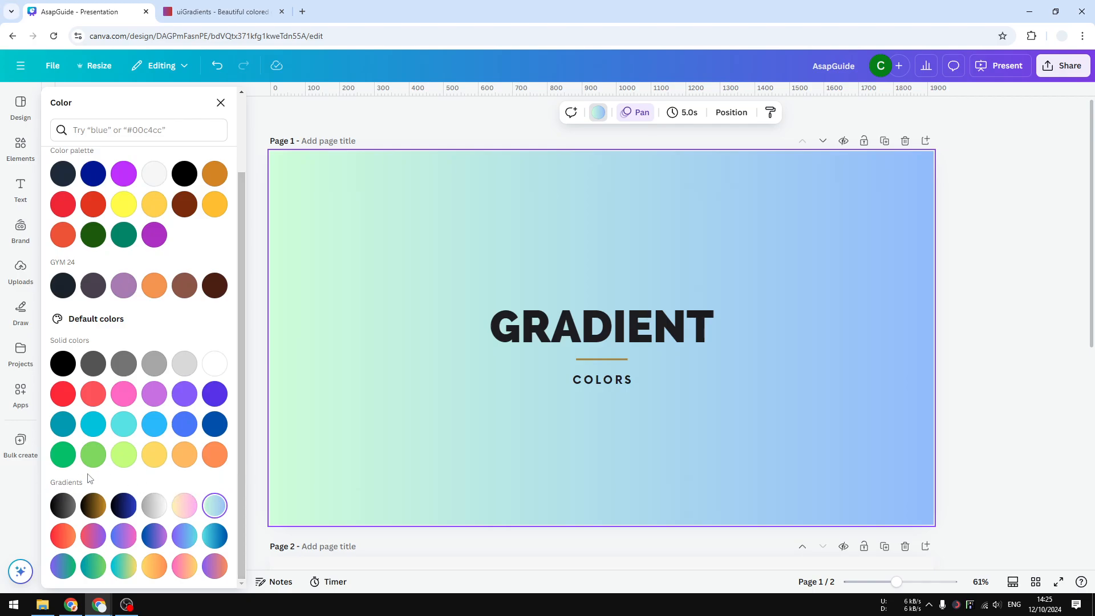
{"action": "mouse_move", "coordinate": [154, 455]}
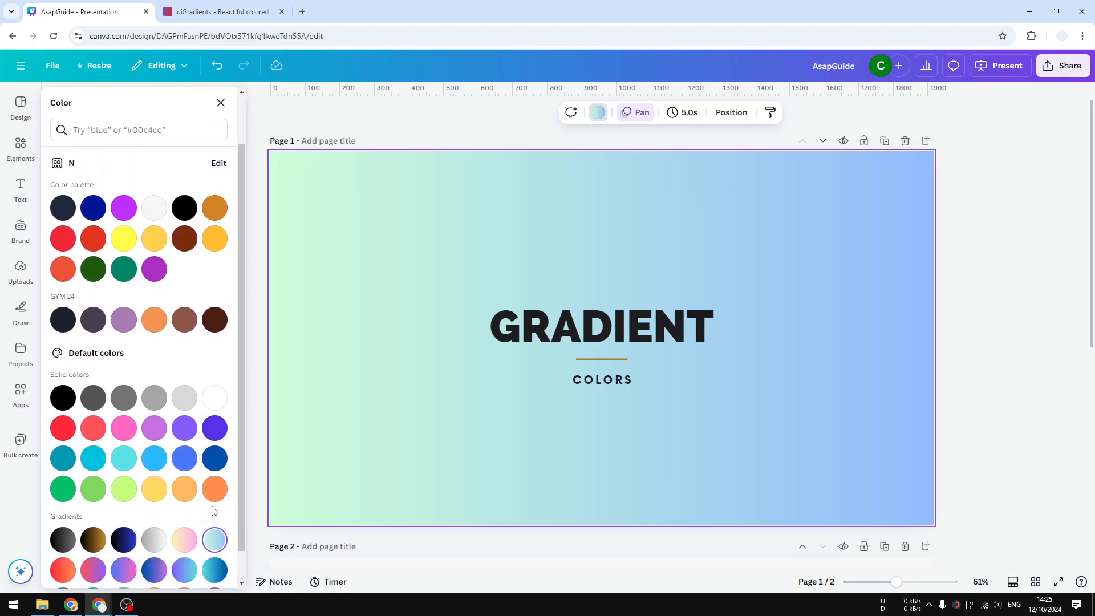
Adjust the light green stop and try a radial, then diagonal, gradient style.
{"action": "scroll", "scroll_direction": "down", "scroll_amount": 3}
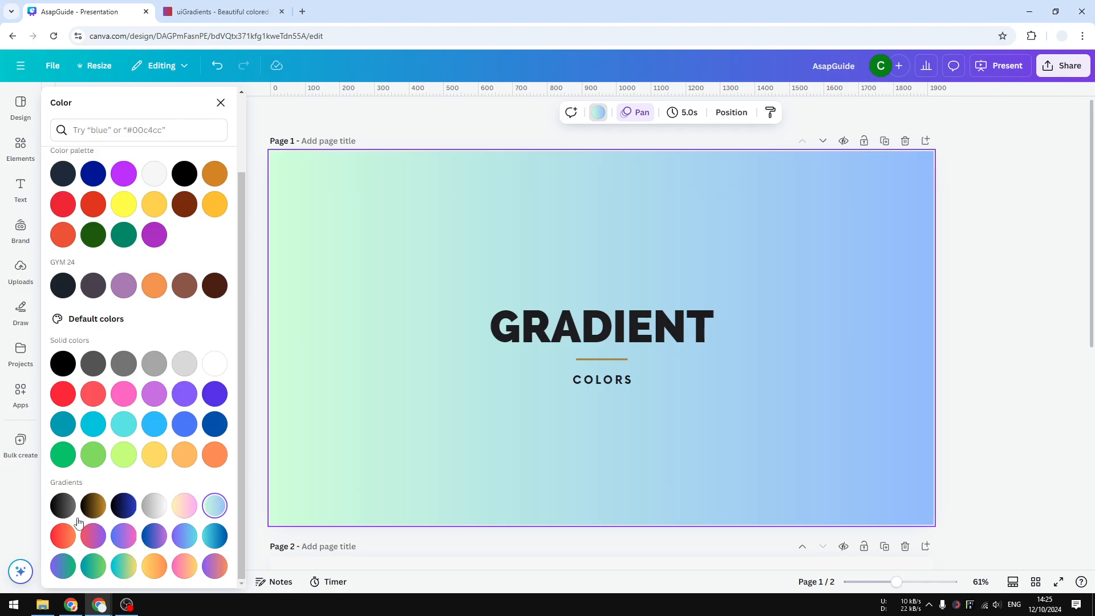
{"action": "mouse_move", "coordinate": [222, 485]}
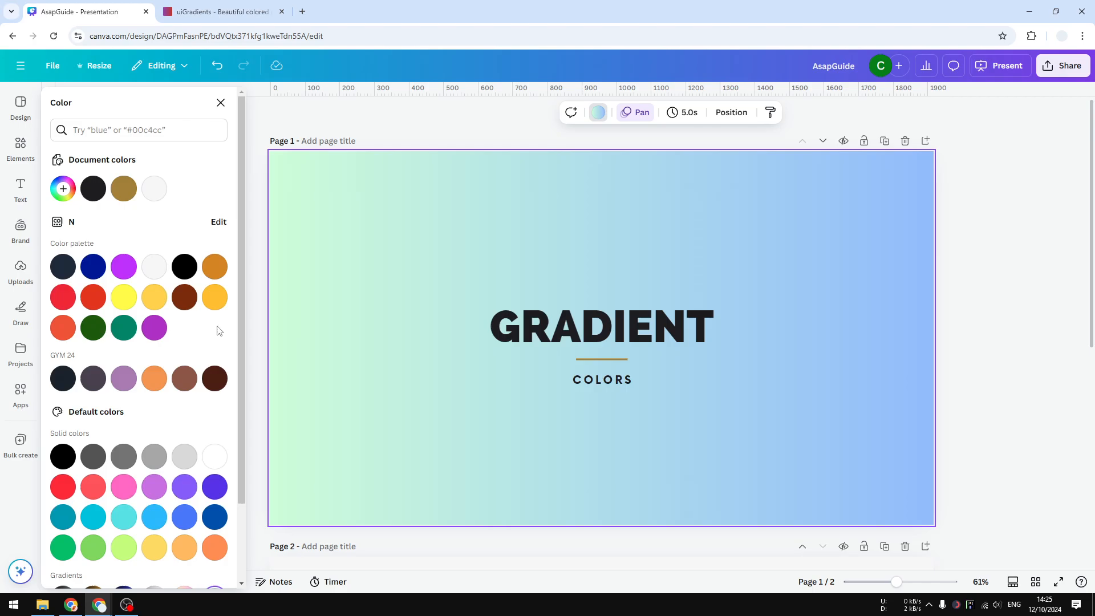
{"action": "mouse_move", "coordinate": [63, 189]}
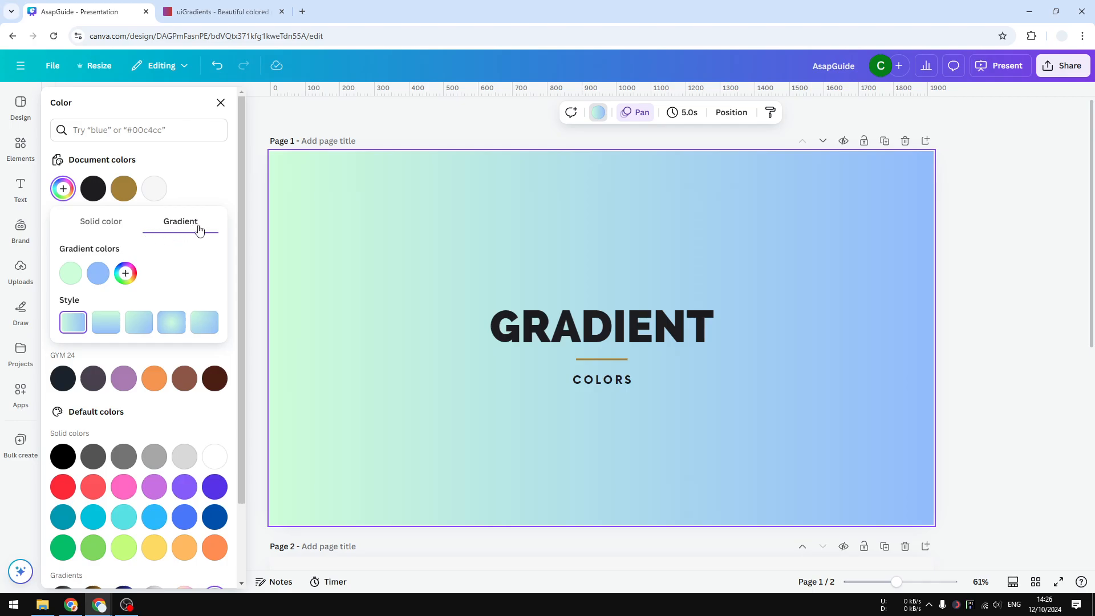
{"action": "mouse_move", "coordinate": [70, 273]}
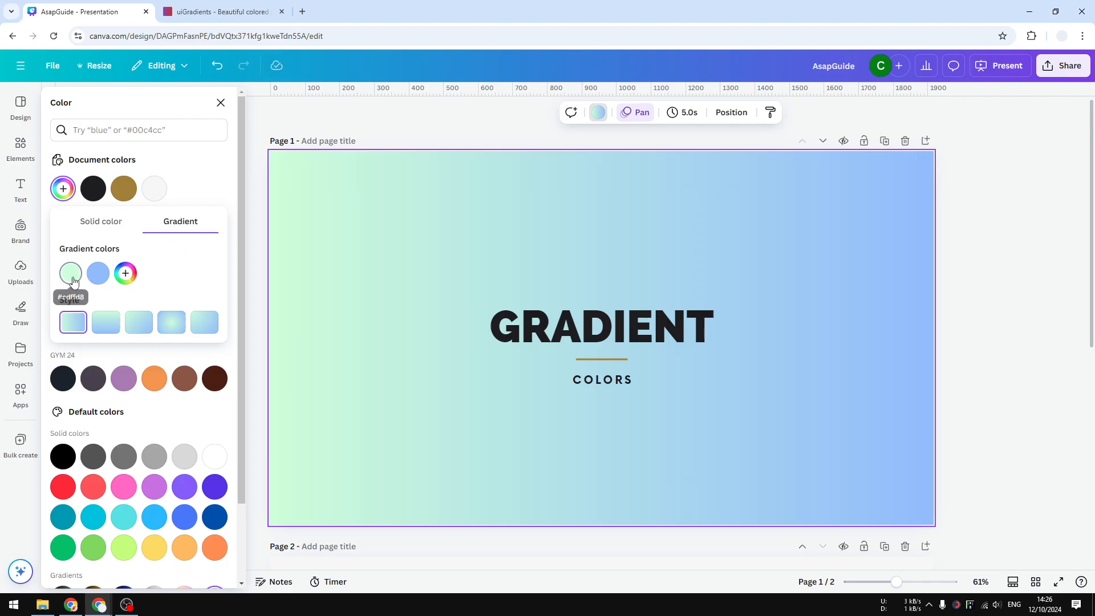
{"action": "left_click", "coordinate": [69, 273]}
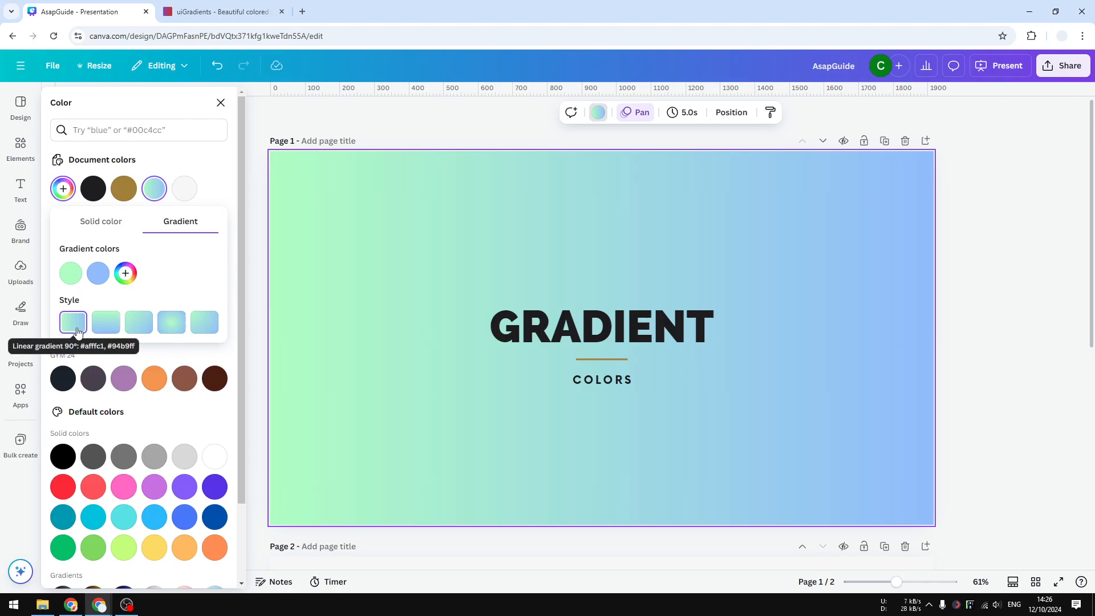
{"action": "left_click", "coordinate": [171, 322]}
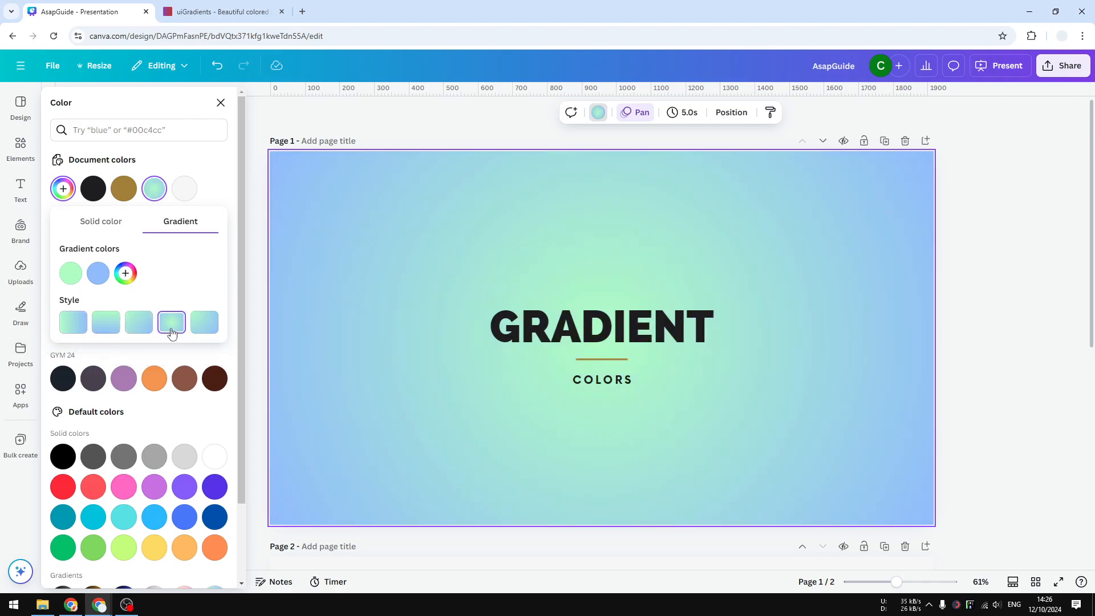
{"action": "left_click", "coordinate": [204, 322]}
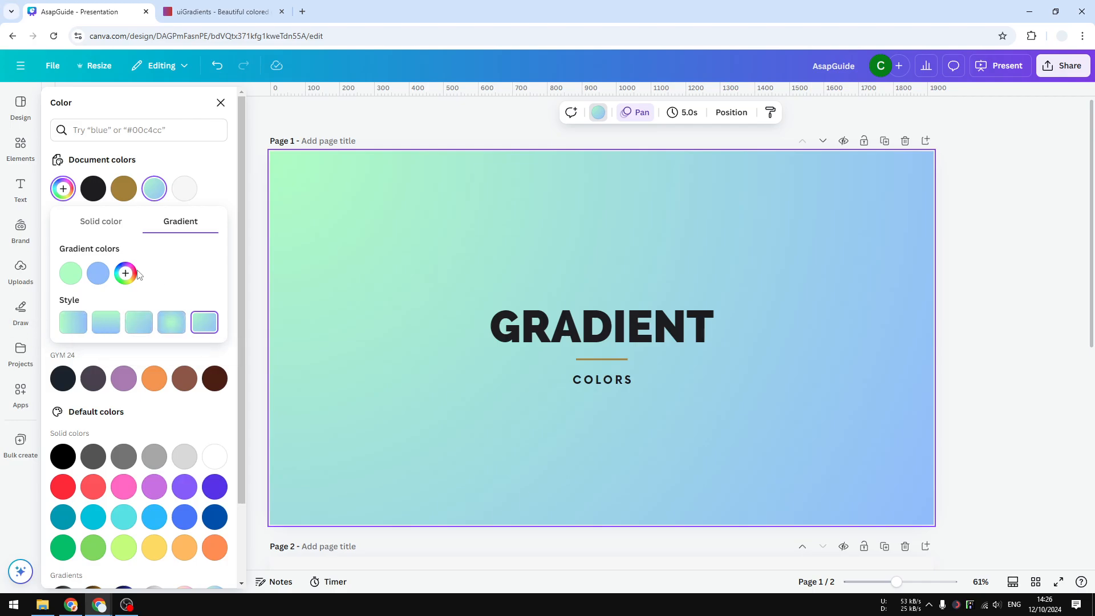
Add a peach-orange third colour to the diagonal mint-to-blue gradient.
{"action": "left_click", "coordinate": [125, 273]}
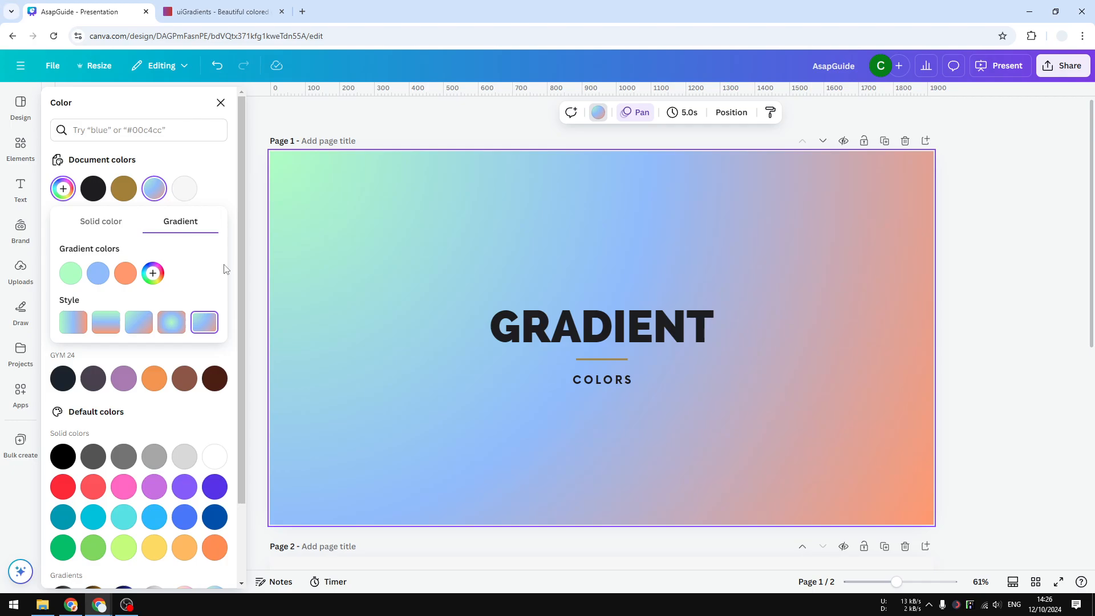
{"action": "mouse_move", "coordinate": [200, 289]}
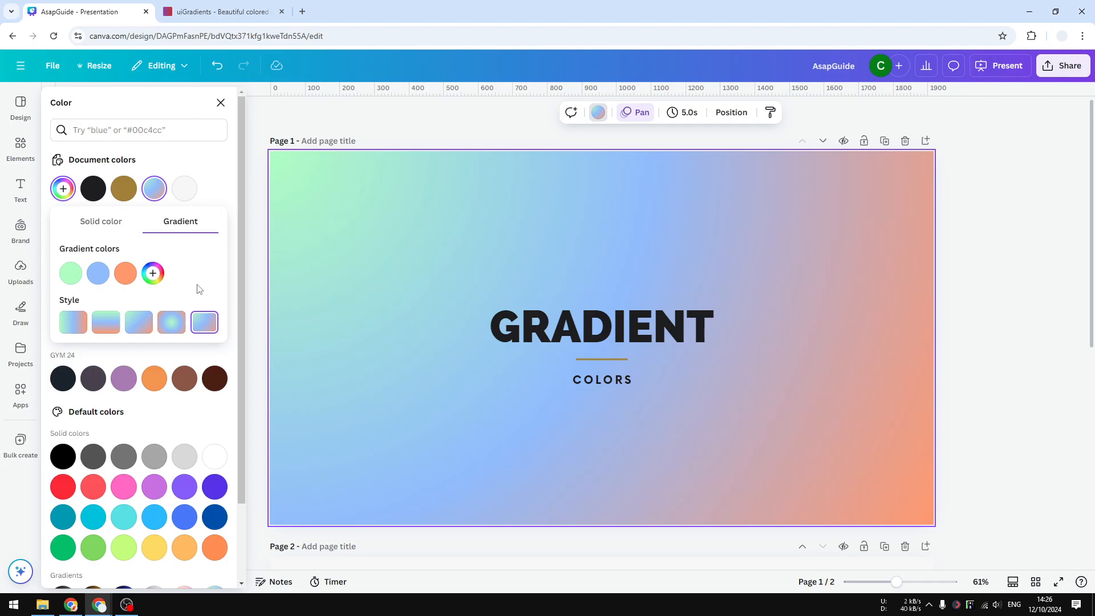
{"action": "mouse_move", "coordinate": [174, 282]}
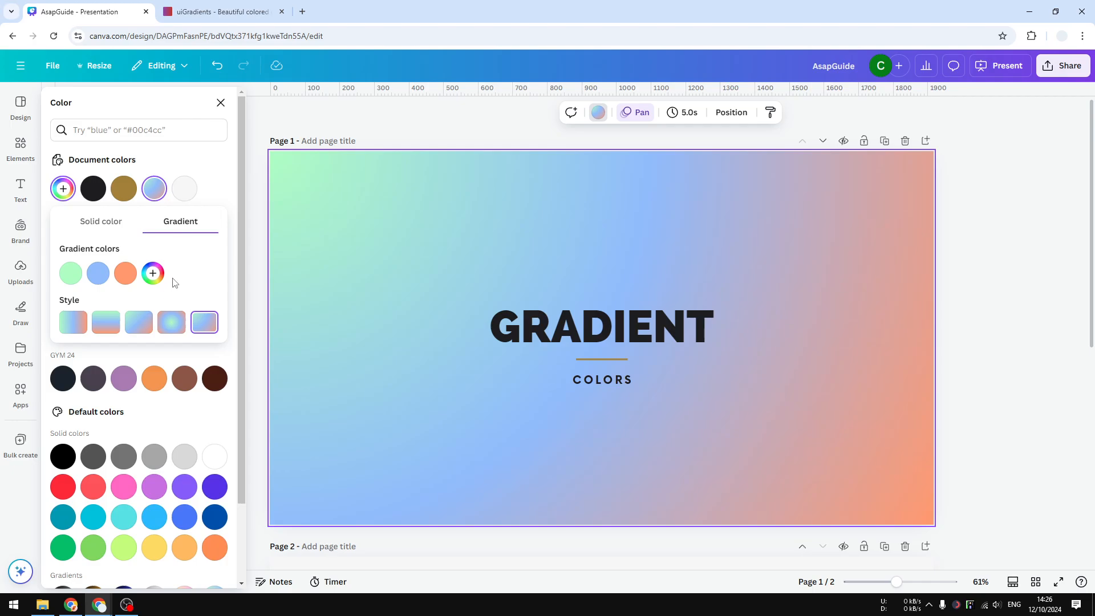
{"action": "mouse_move", "coordinate": [184, 275]}
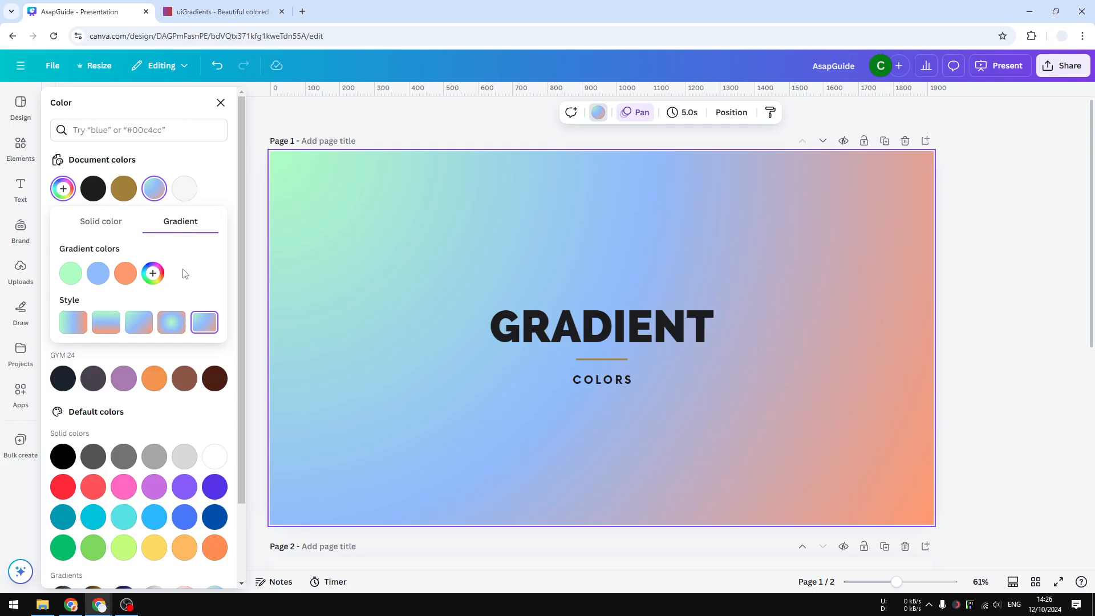
{"action": "mouse_move", "coordinate": [251, 237]}
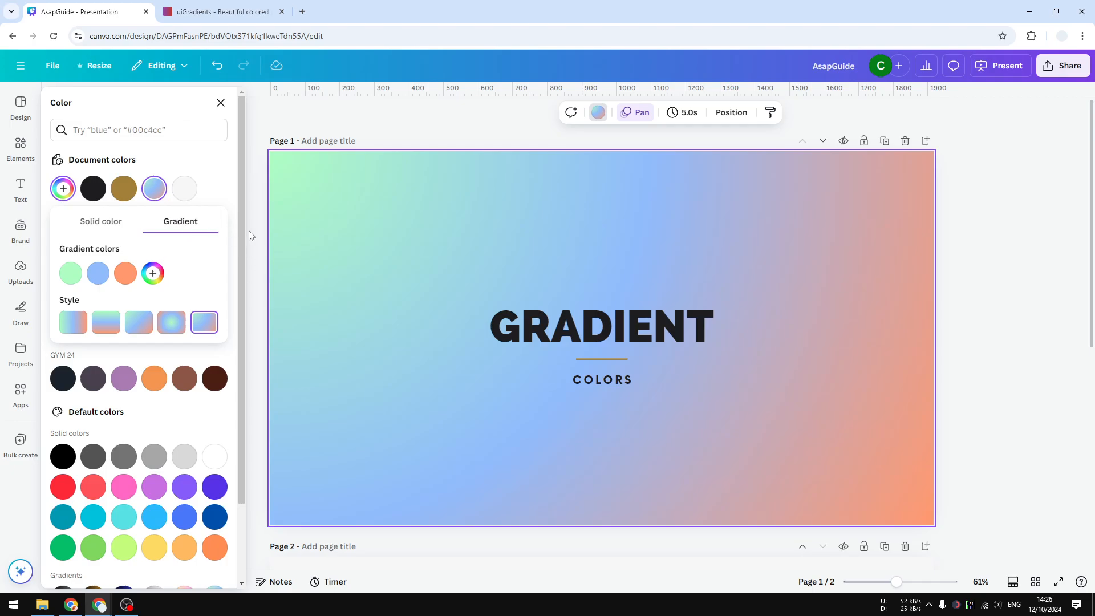
{"action": "mouse_move", "coordinate": [203, 279]}
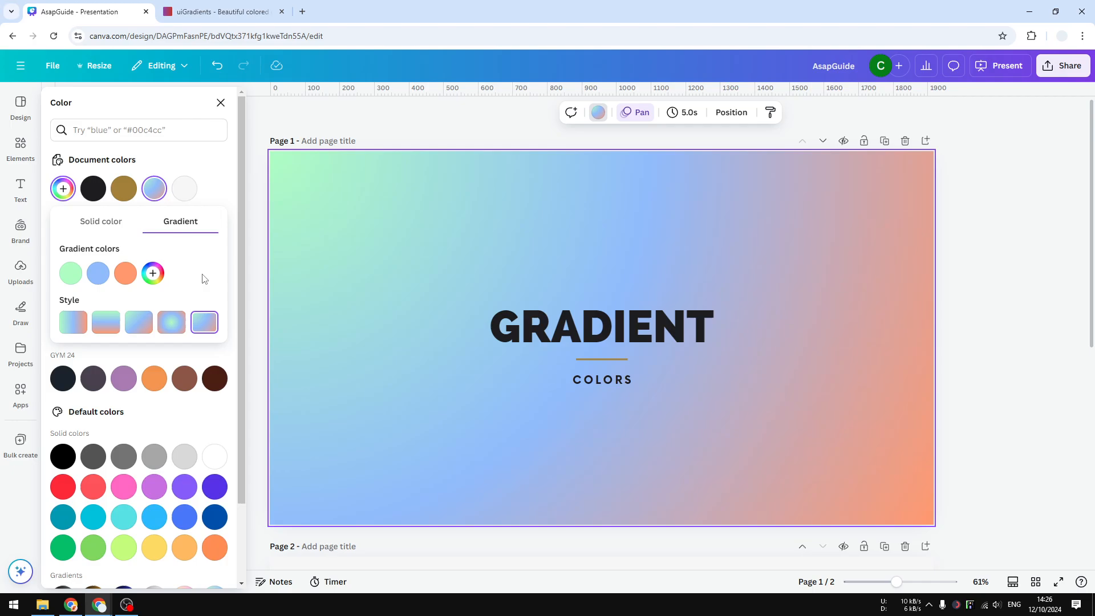
{"action": "mouse_move", "coordinate": [231, 194]}
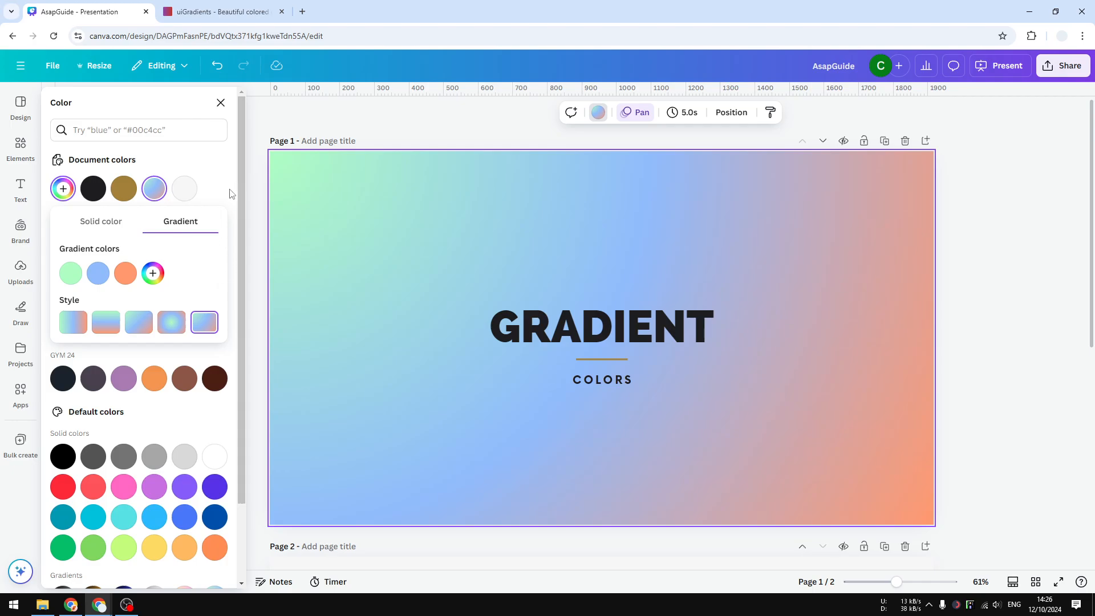
{"action": "mouse_move", "coordinate": [252, 128]}
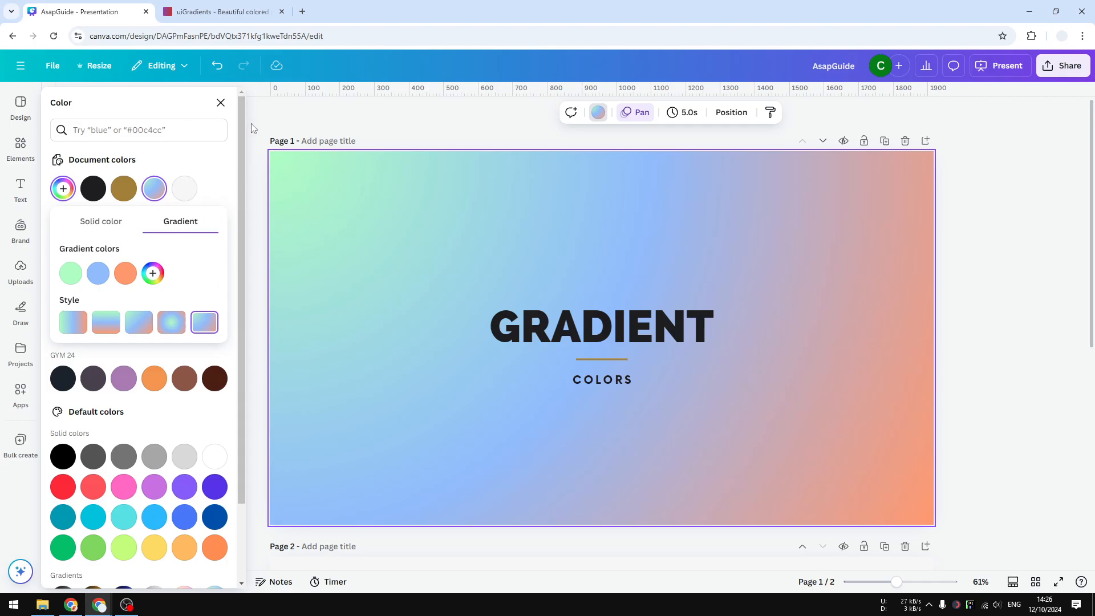
{"action": "mouse_move", "coordinate": [258, 203]}
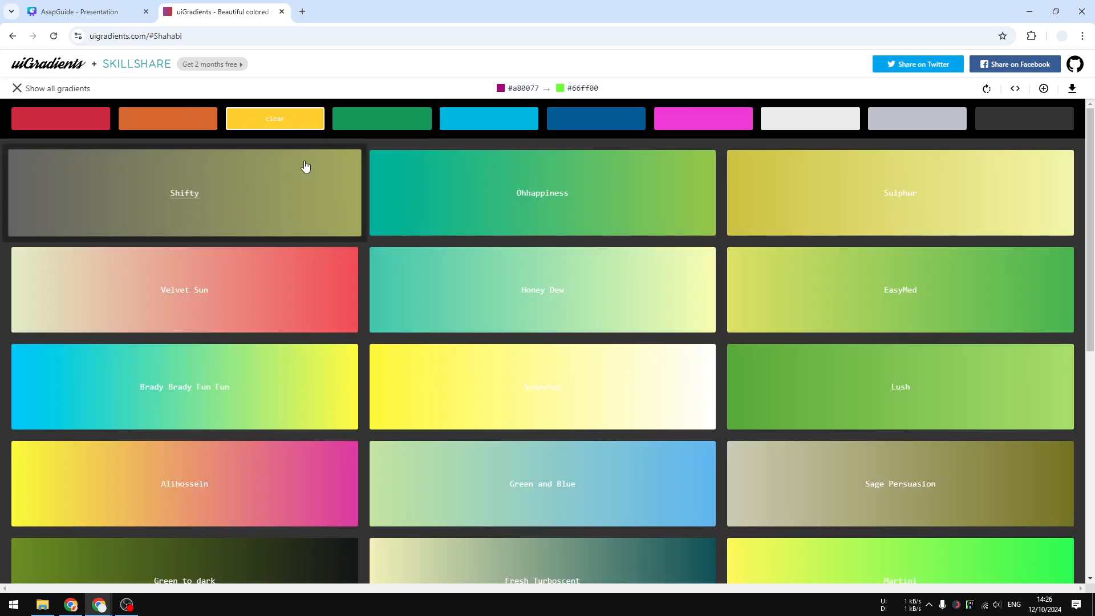
Scroll the uiGradients gallery and open the yellow-to-green Martini gradient.
{"action": "scroll", "scroll_direction": "down", "scroll_amount": 3}
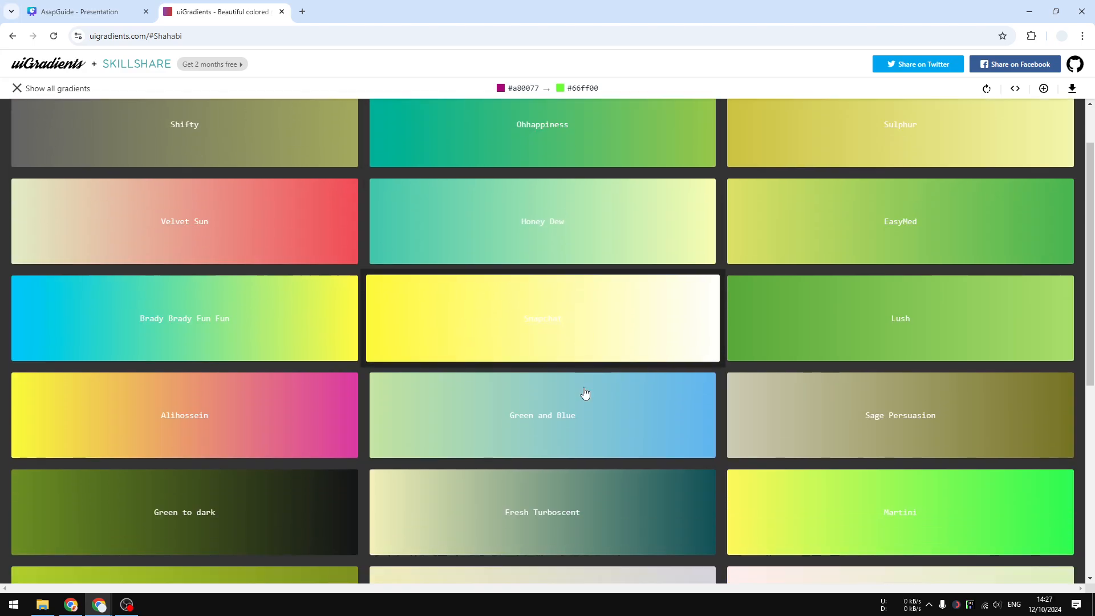
{"action": "scroll", "scroll_direction": "down", "scroll_amount": 3}
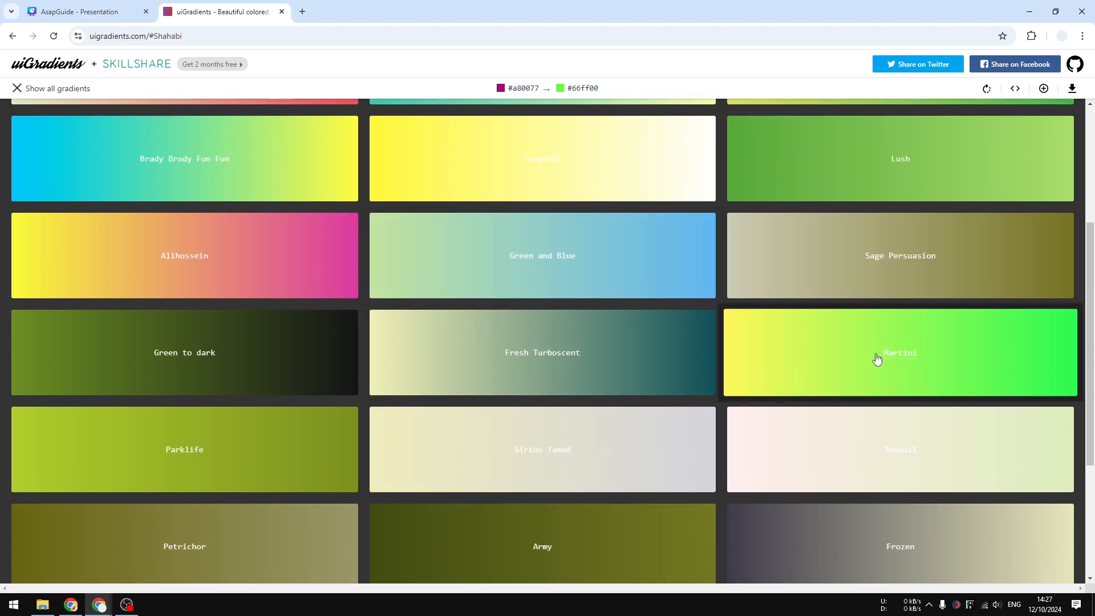
{"action": "left_click", "coordinate": [84, 12]}
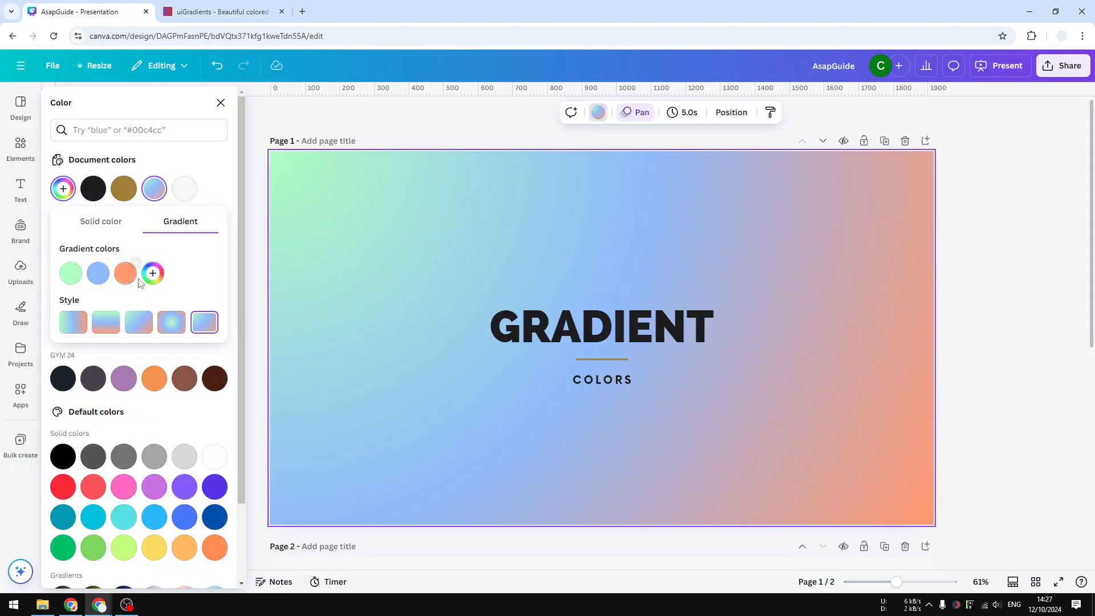
Paste Martini codes #fdfc47 and #24fe41 into the two gradient colour stops.
{"action": "left_click", "coordinate": [70, 273]}
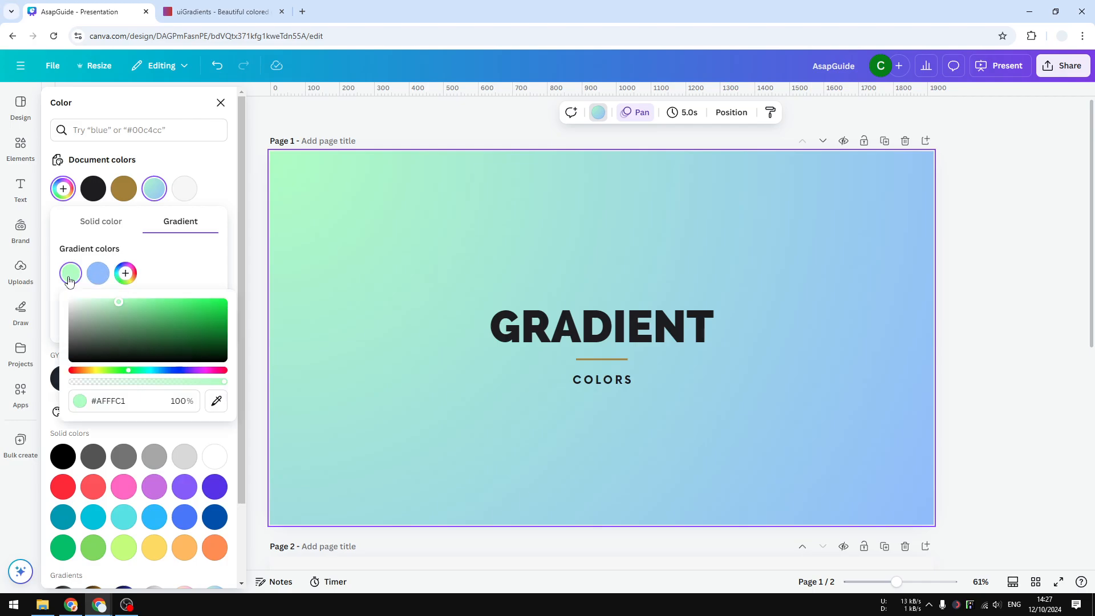
{"action": "right_click", "coordinate": [108, 401]}
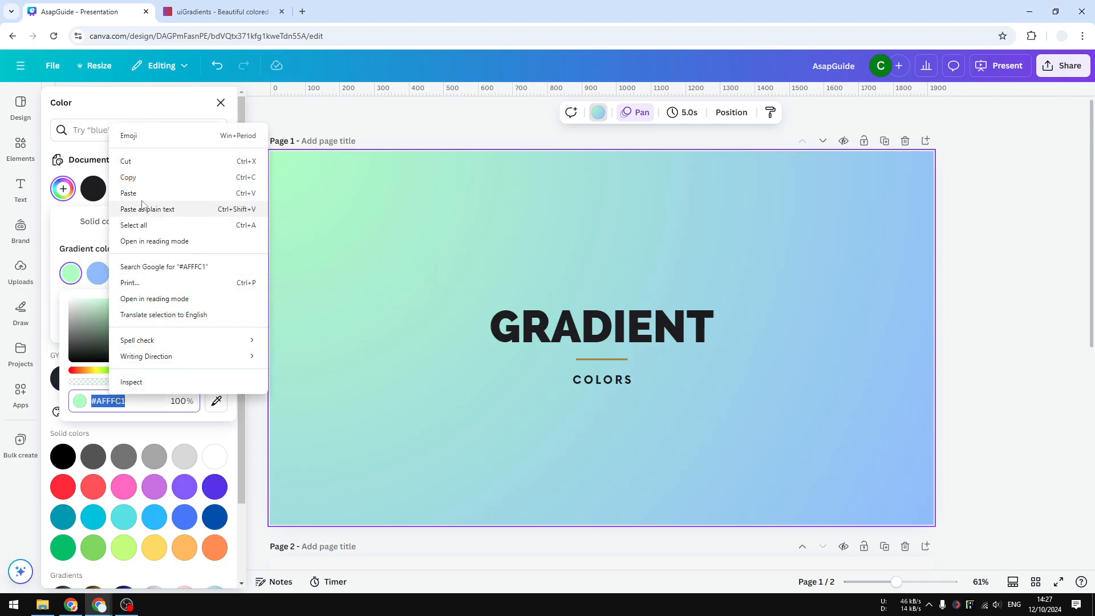
{"action": "left_click", "coordinate": [224, 11]}
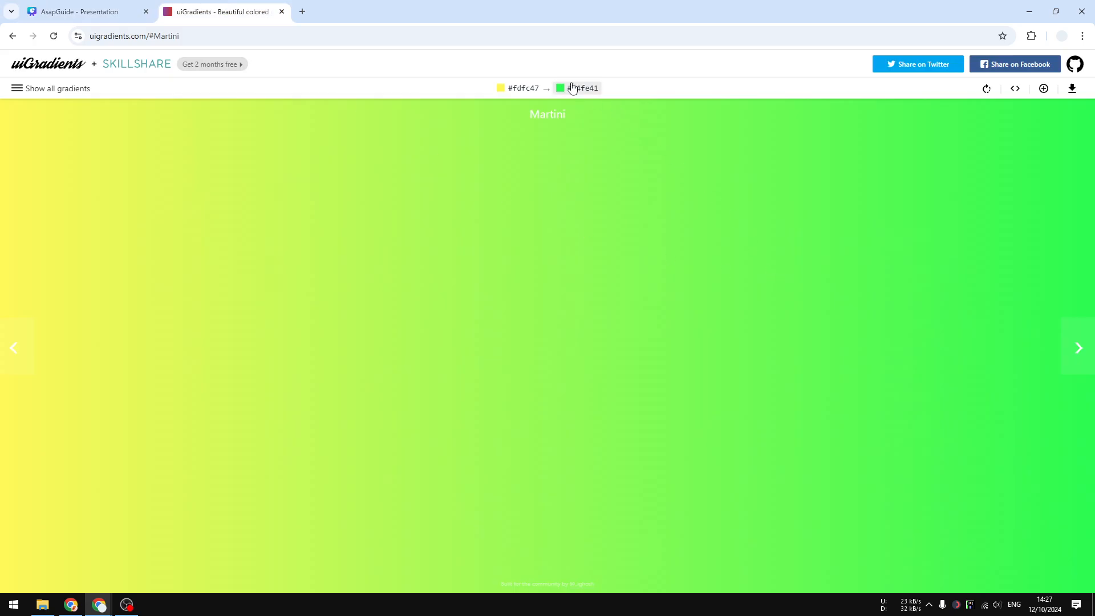
{"action": "left_click", "coordinate": [84, 11]}
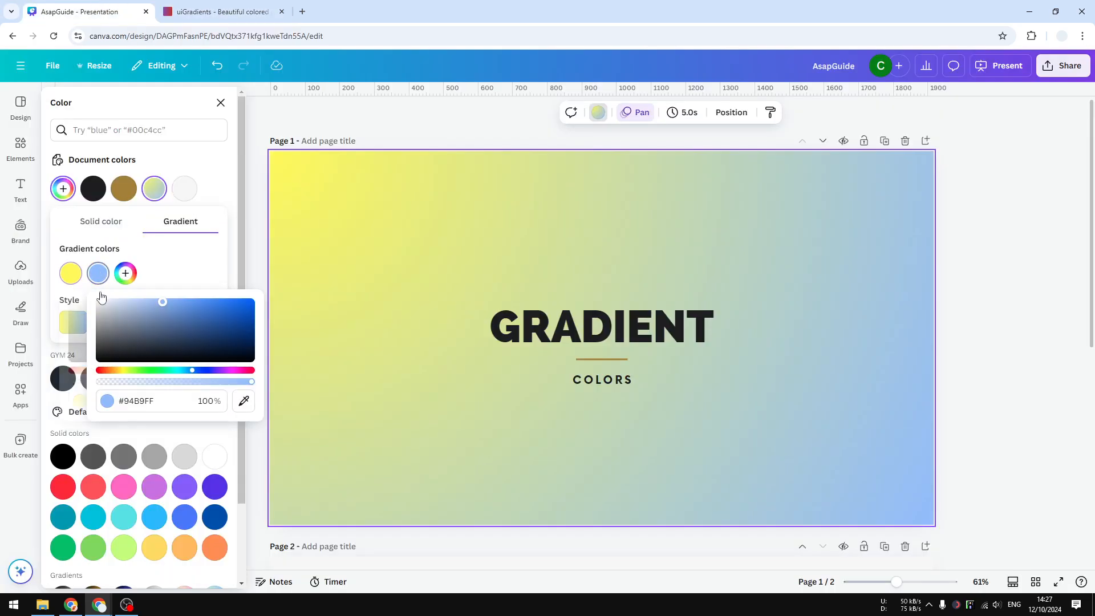
{"action": "right_click", "coordinate": [136, 401]}
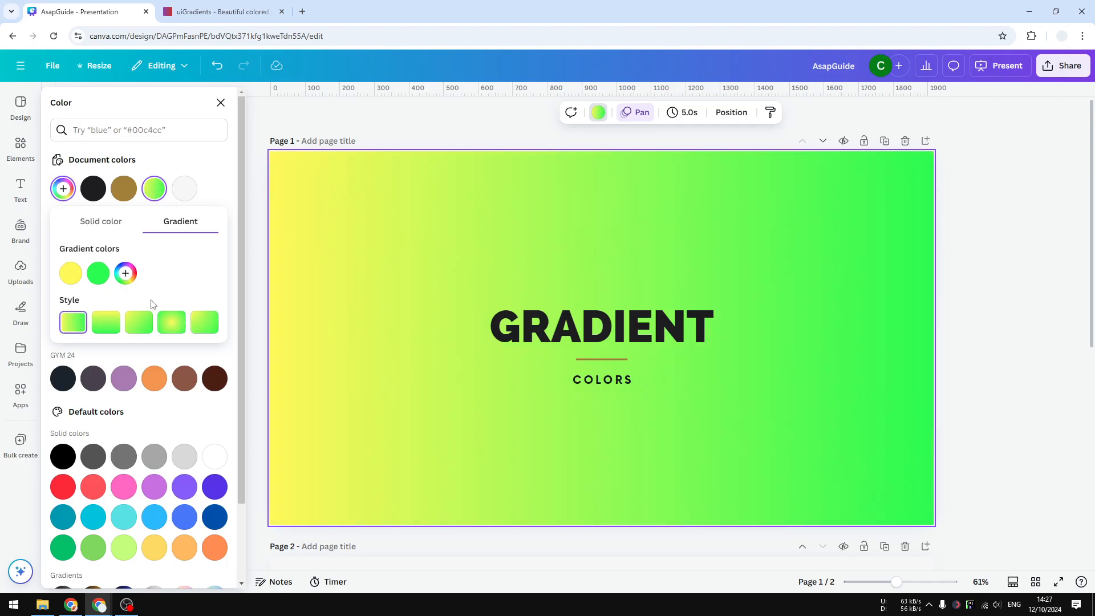
{"action": "mouse_move", "coordinate": [313, 307]}
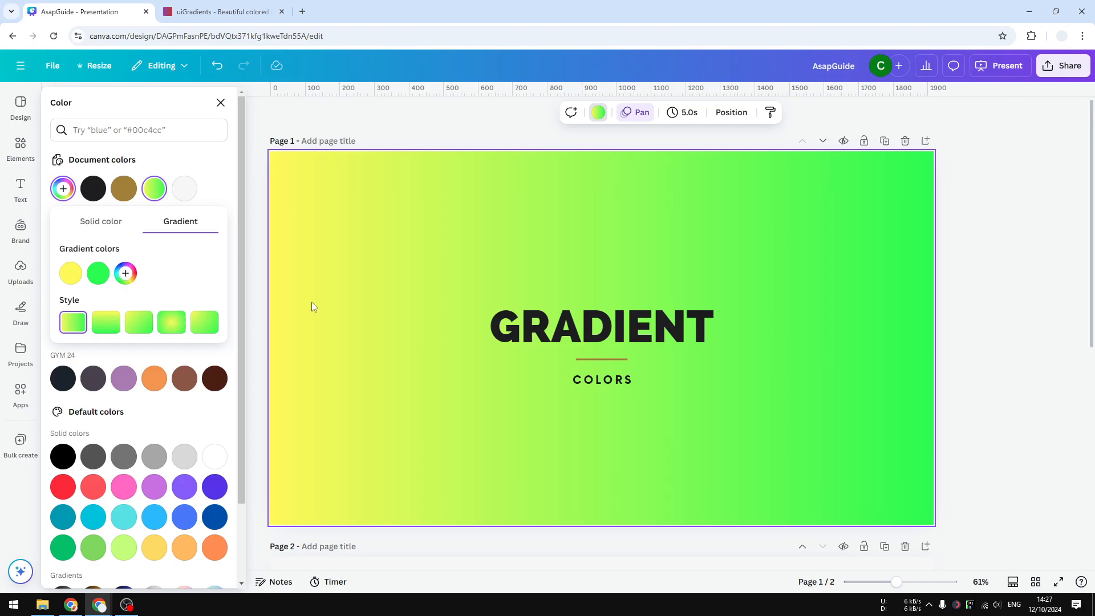
{"action": "mouse_move", "coordinate": [311, 307]}
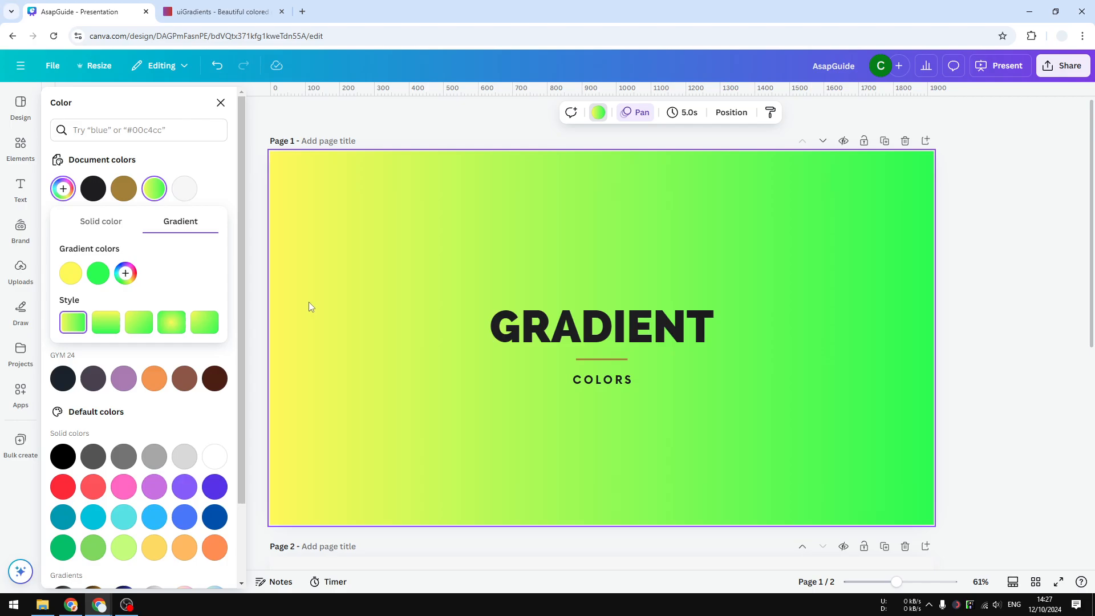